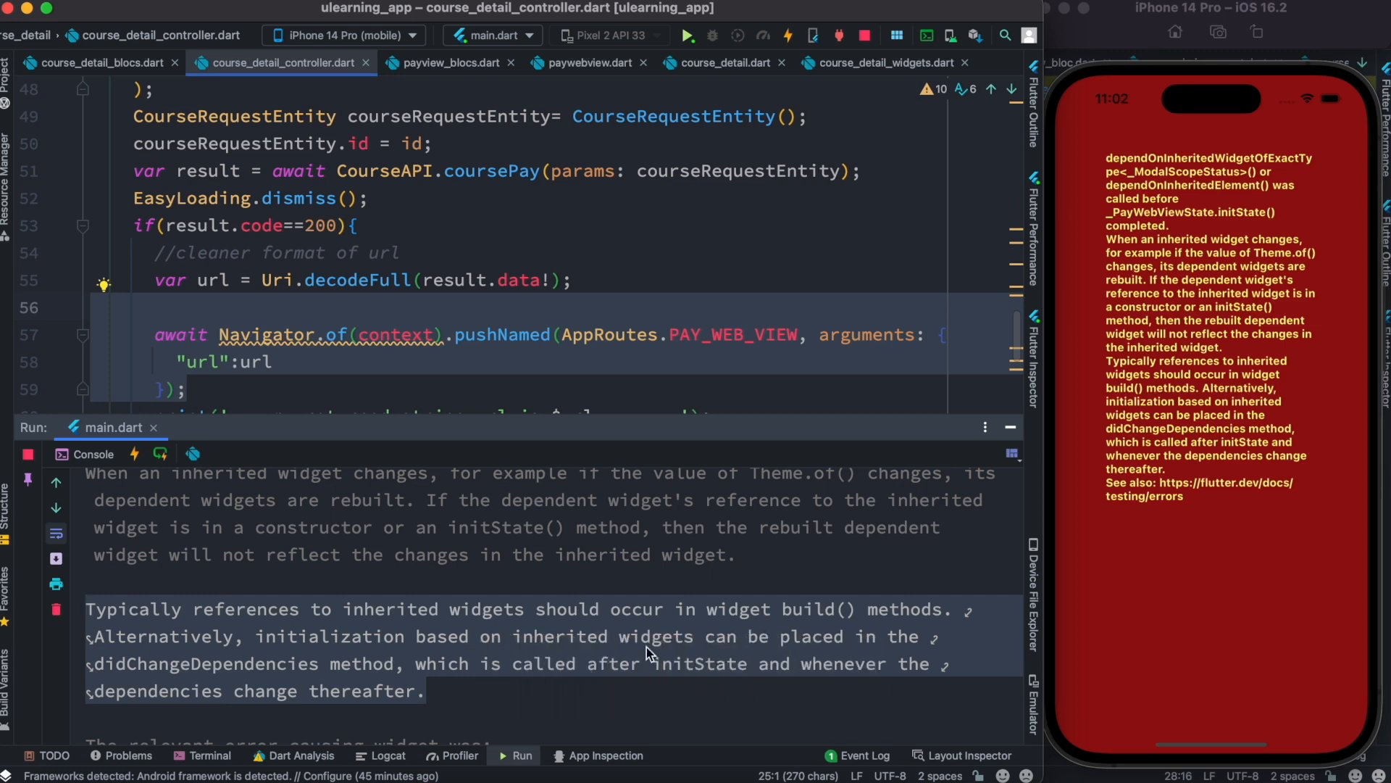
pyautogui.moveTo(451, 671)
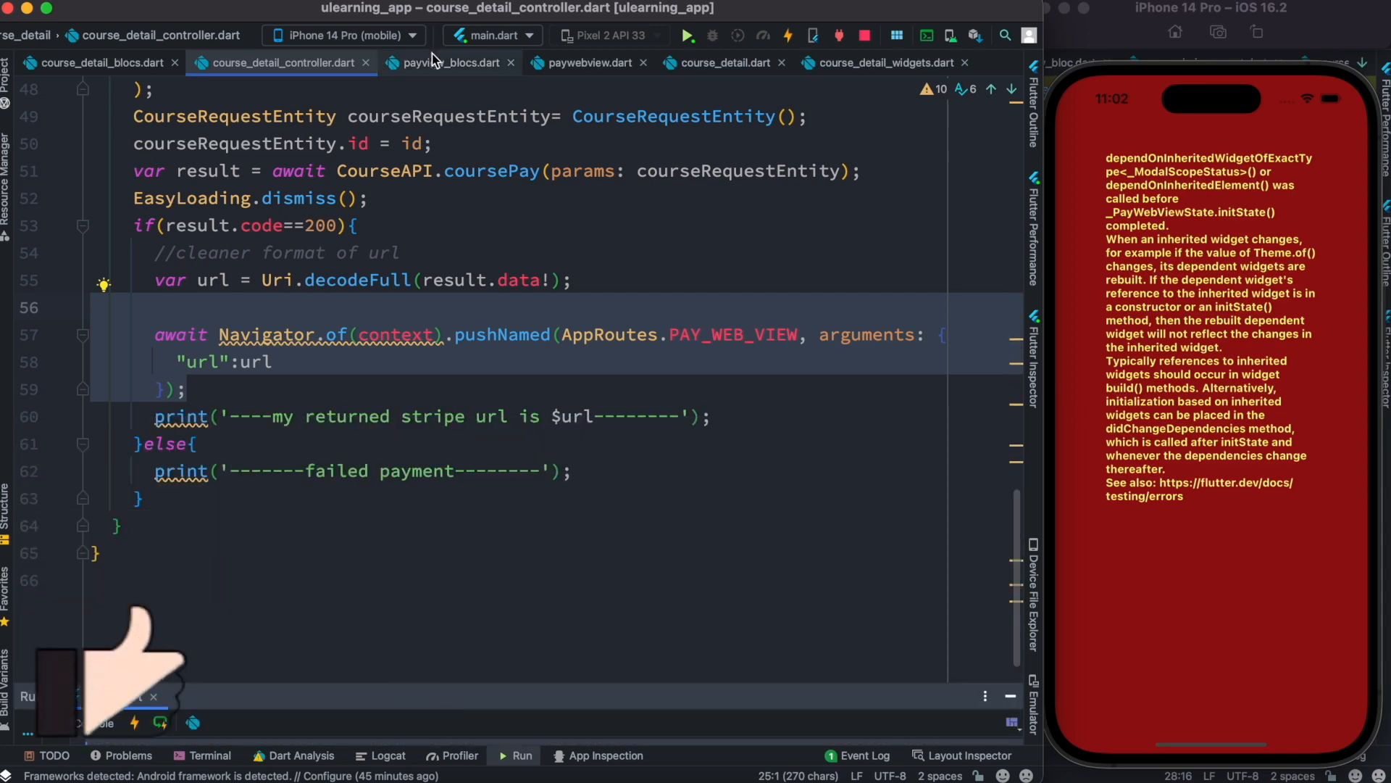
# Switch to paywebview.dart and hot-restart the app back to the course home screen.
pyautogui.click(588, 62)
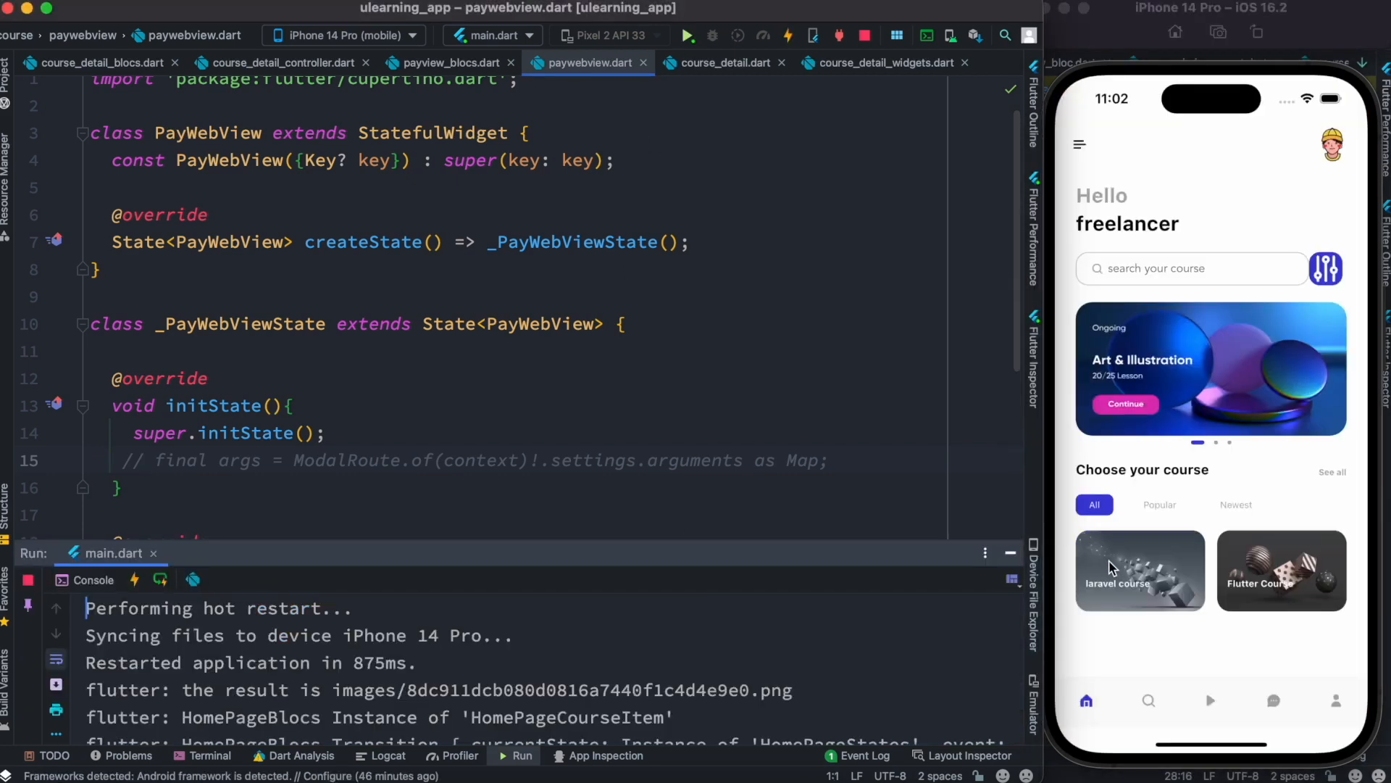
# Tap the laravel course and Go Buy, then uncomment the ModalRoute args line in initState.
pyautogui.click(1139, 571)
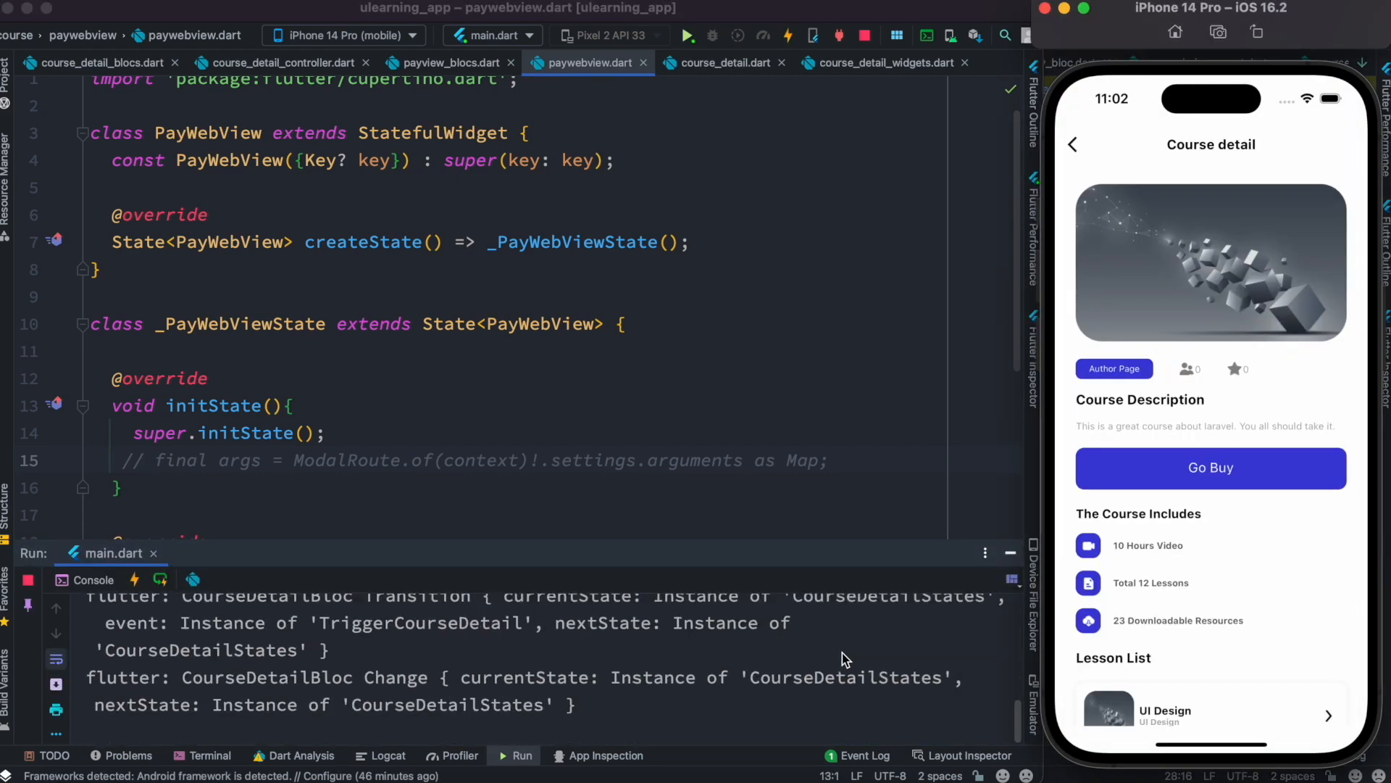
pyautogui.click(1210, 468)
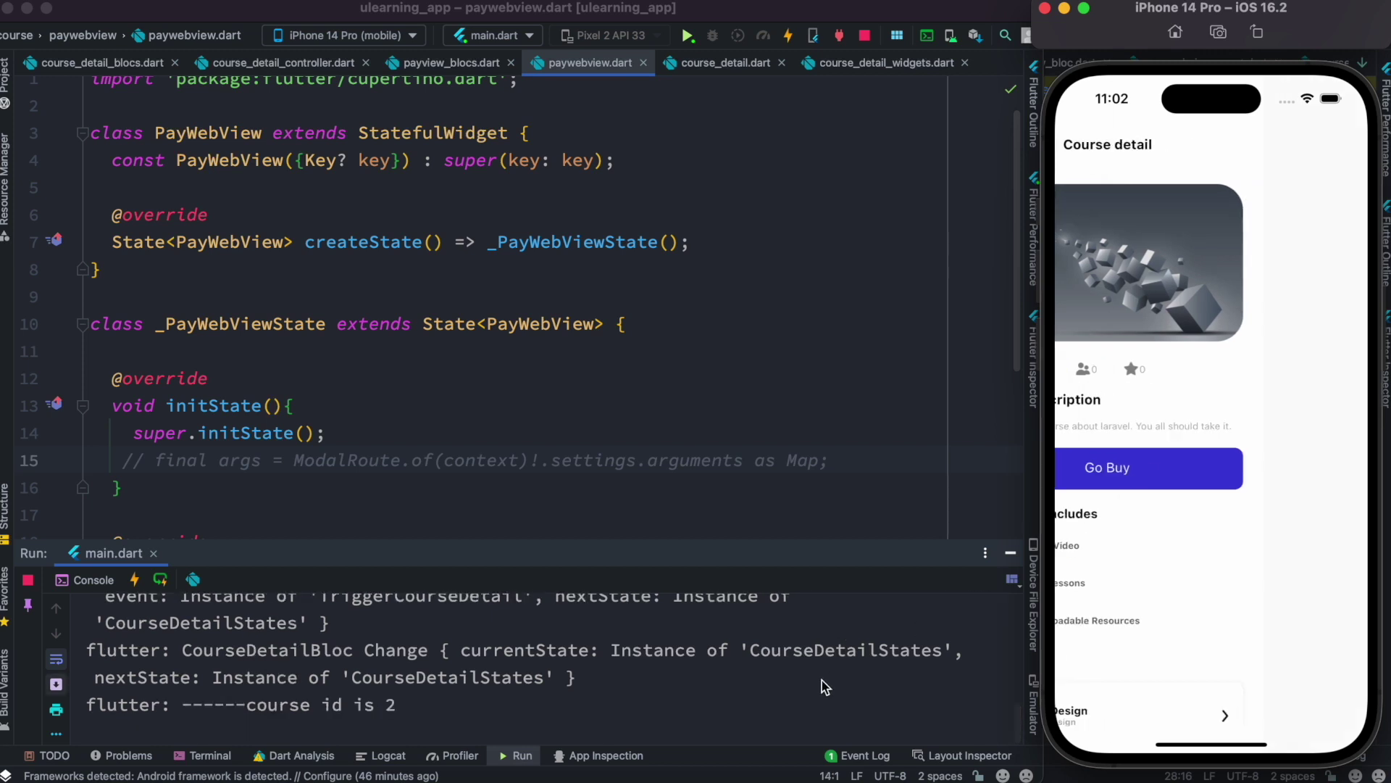
pyautogui.click(1148, 468)
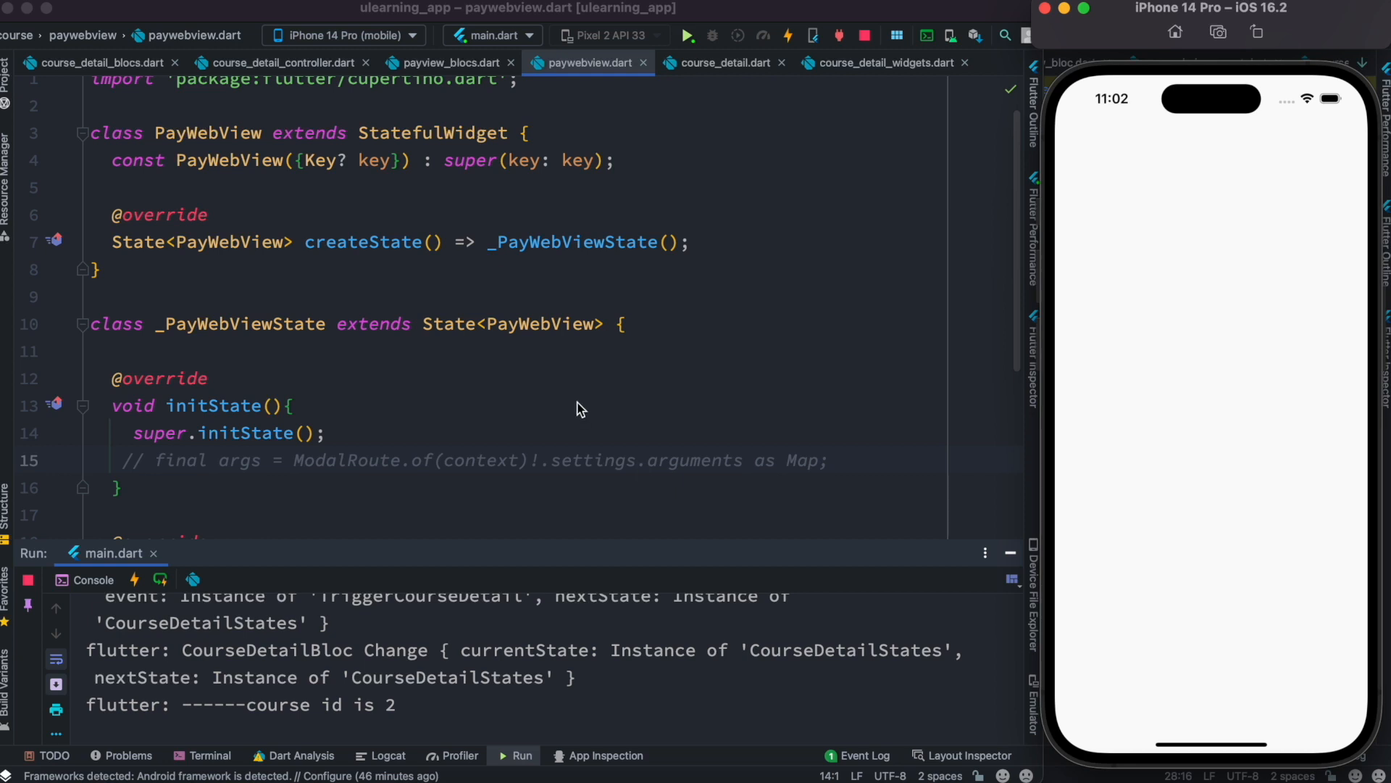
pyautogui.click(142, 461)
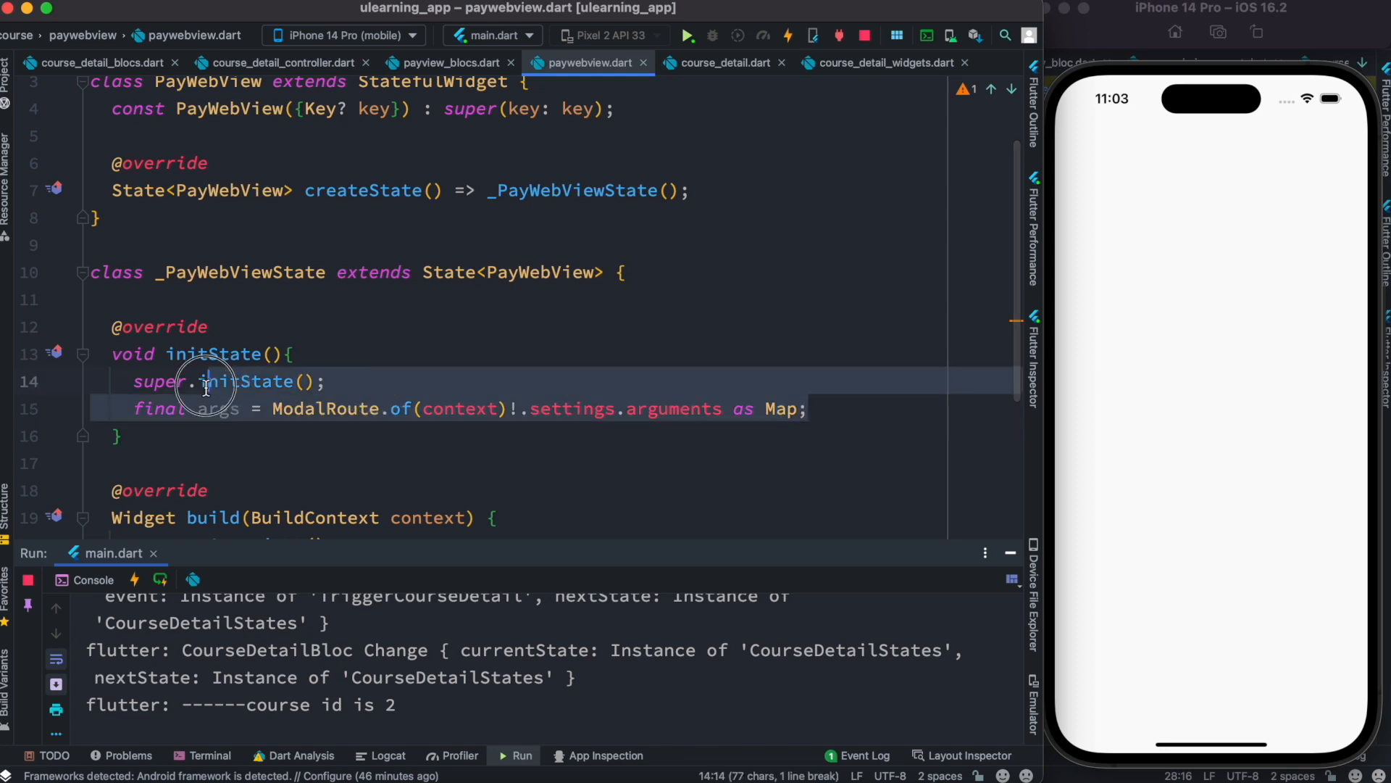
pyautogui.click(134, 409)
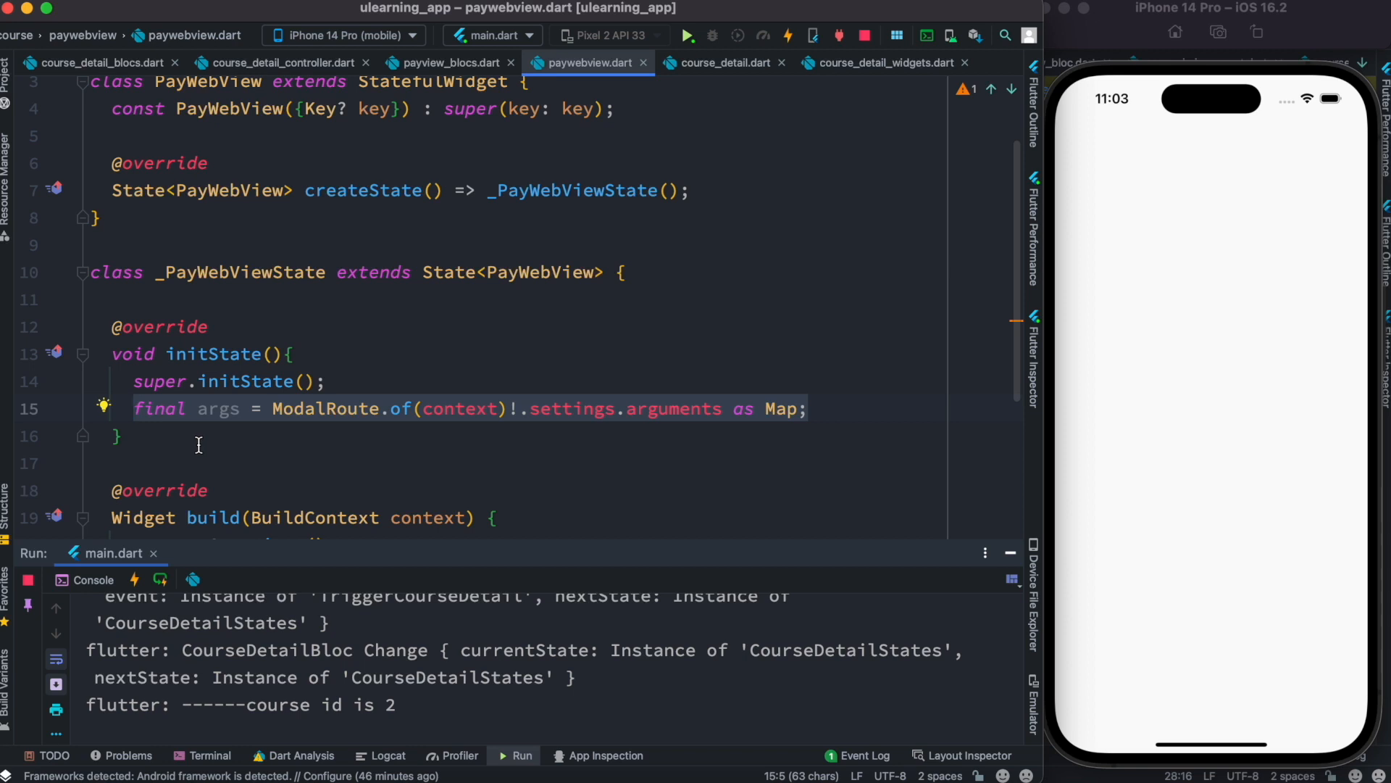
pyautogui.moveTo(310, 715)
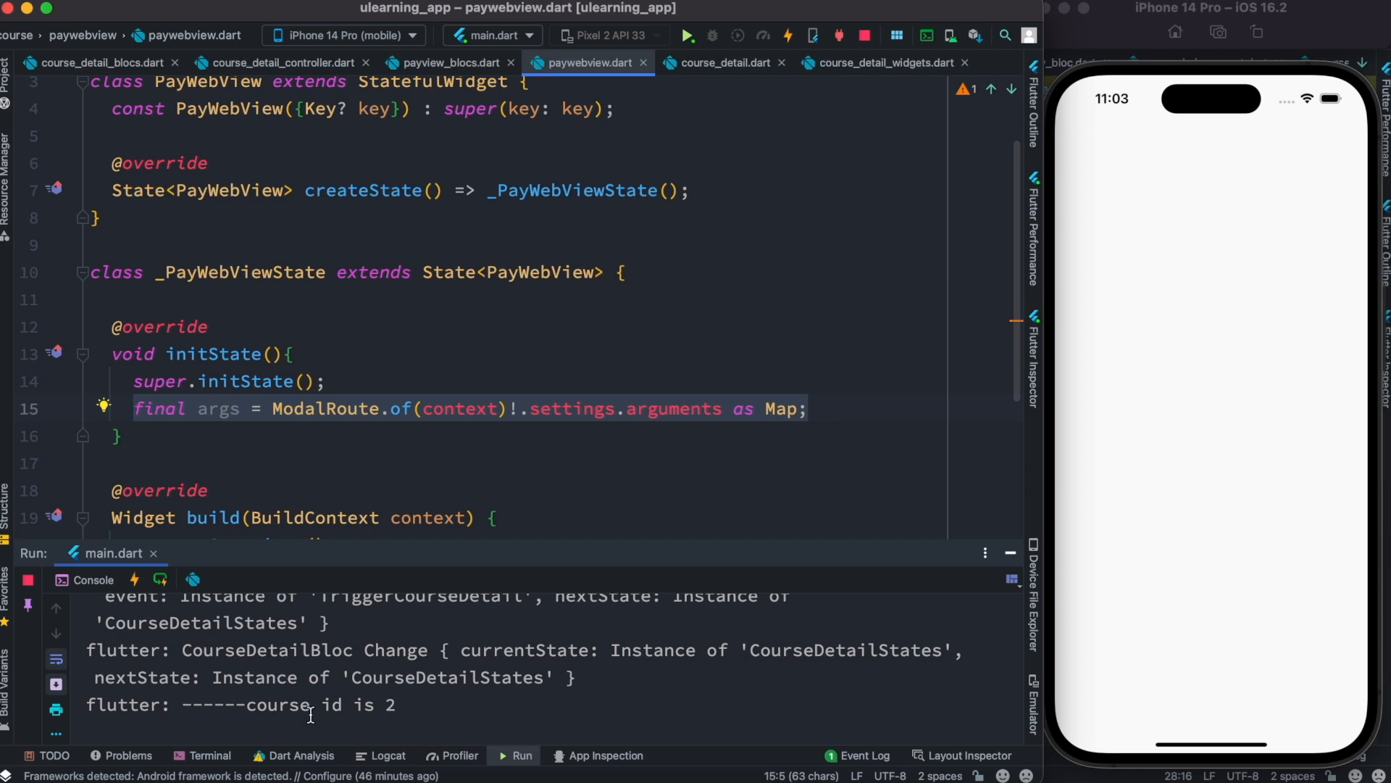
pyautogui.moveTo(686, 35)
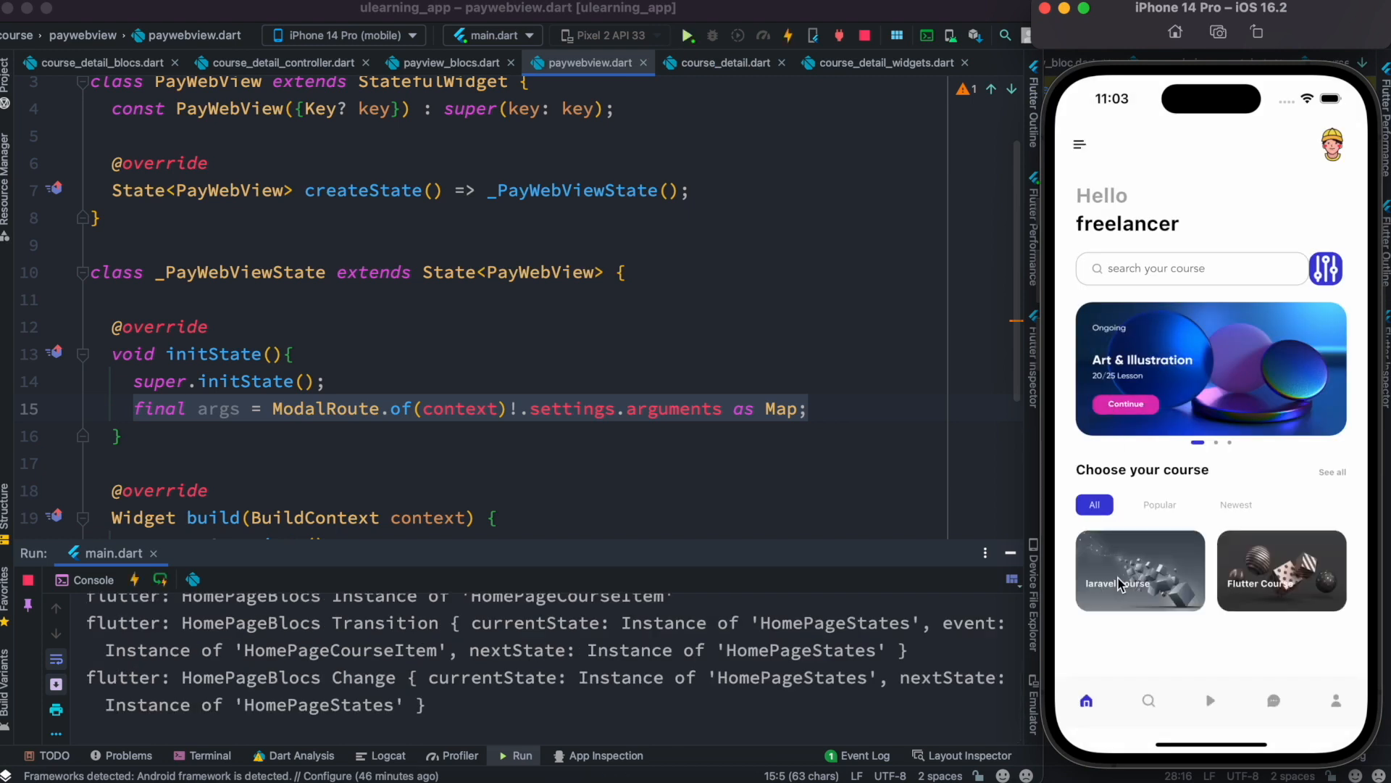
# Navigate into the laravel course to trigger the inherited-widget error and locate initState's end.
pyautogui.click(1139, 570)
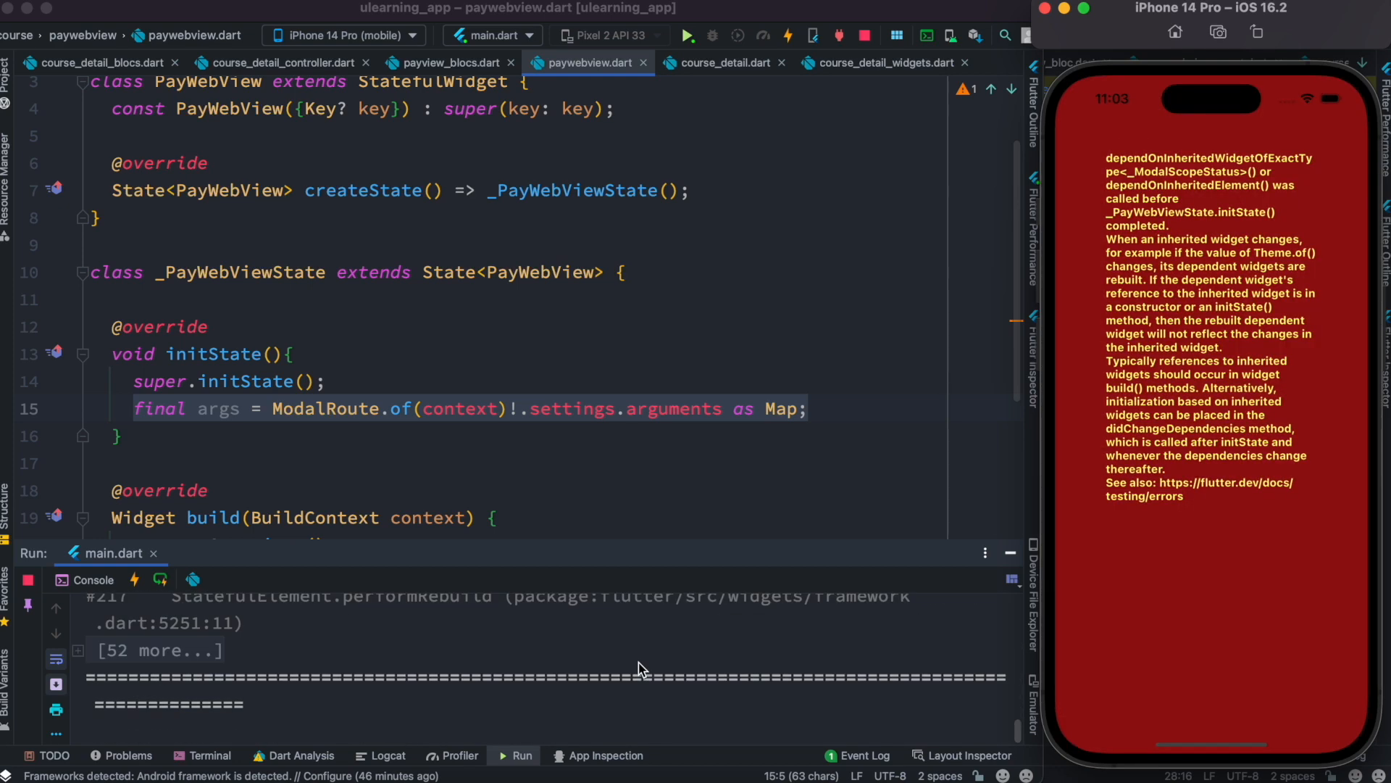
pyautogui.scroll(-3)
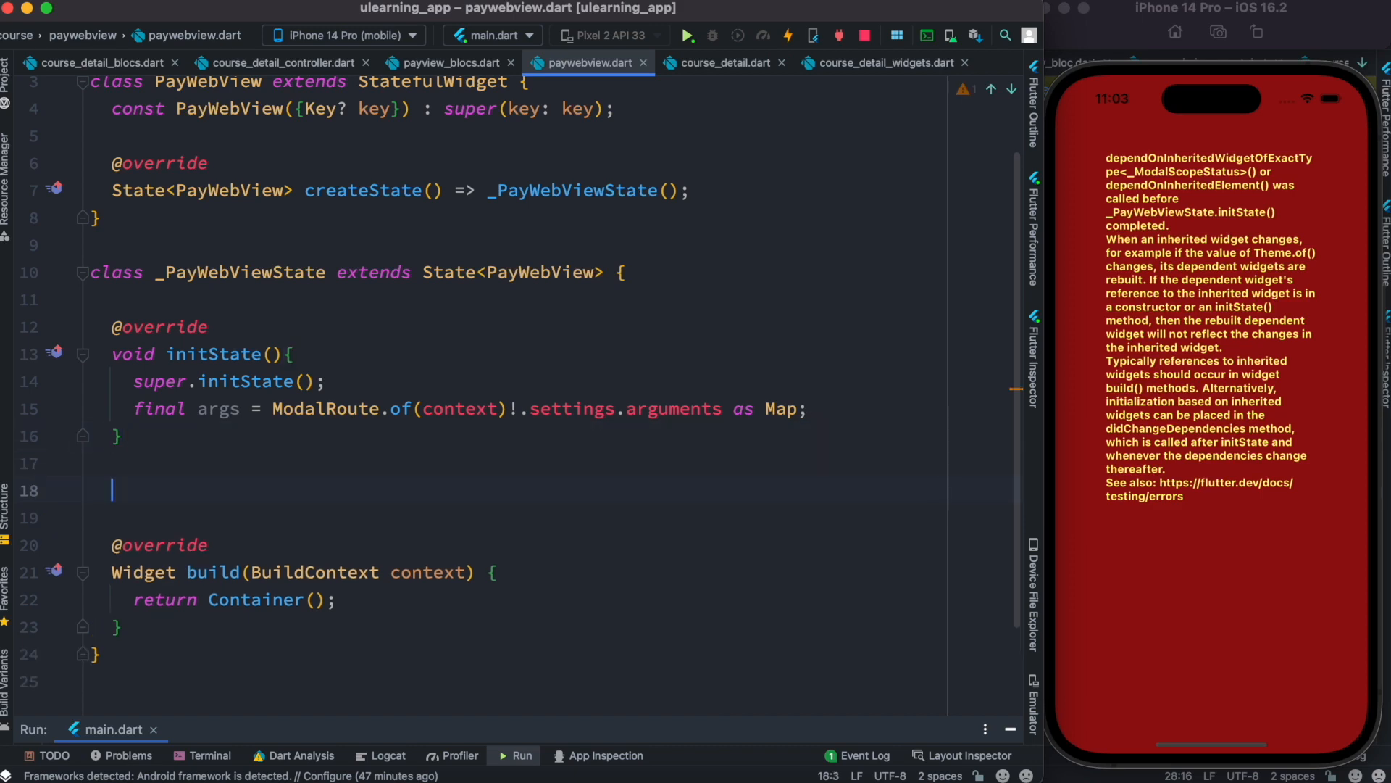
# Add a didChangeDependencies override containing final args = ModalRoute.of(context)!.settings.arguments as Map;.
pyautogui.write('@override')
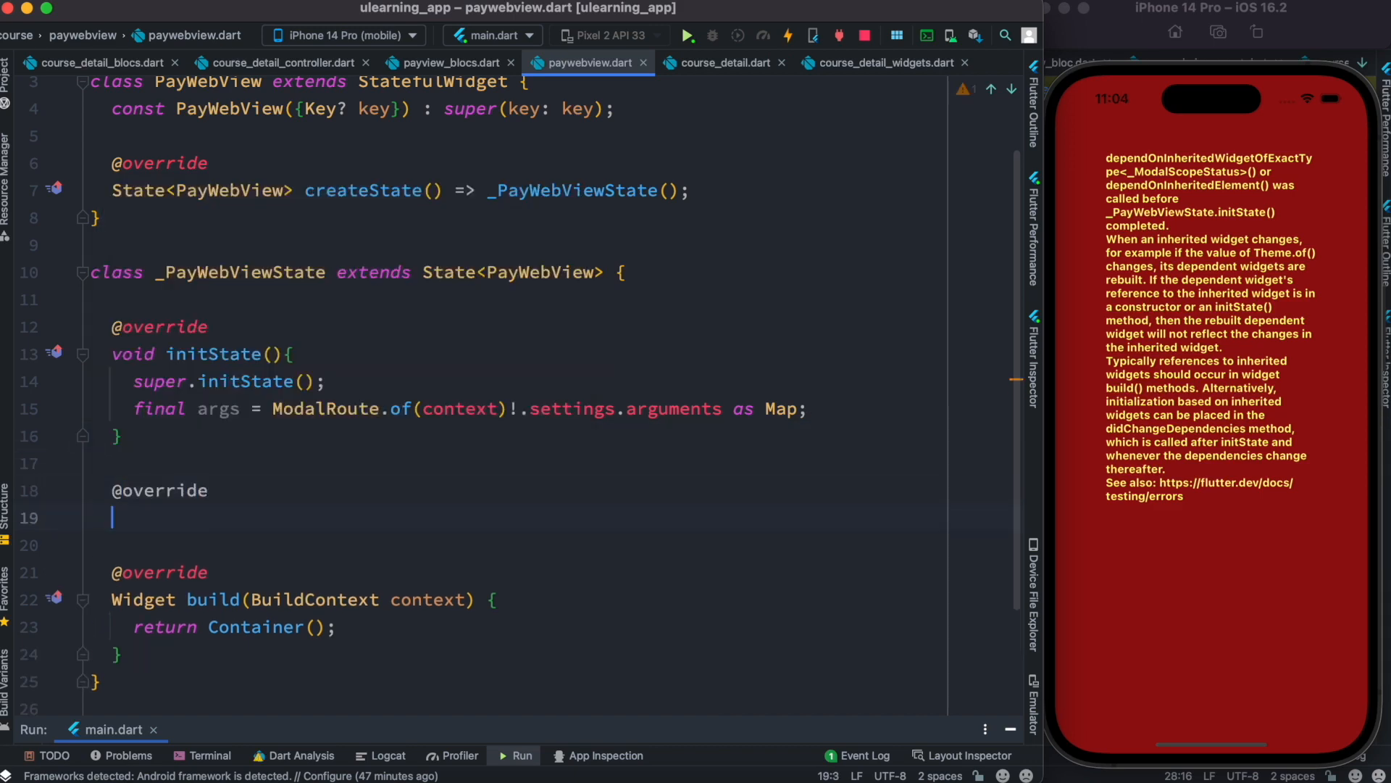
pyautogui.write('void didChangeDependencies() {')
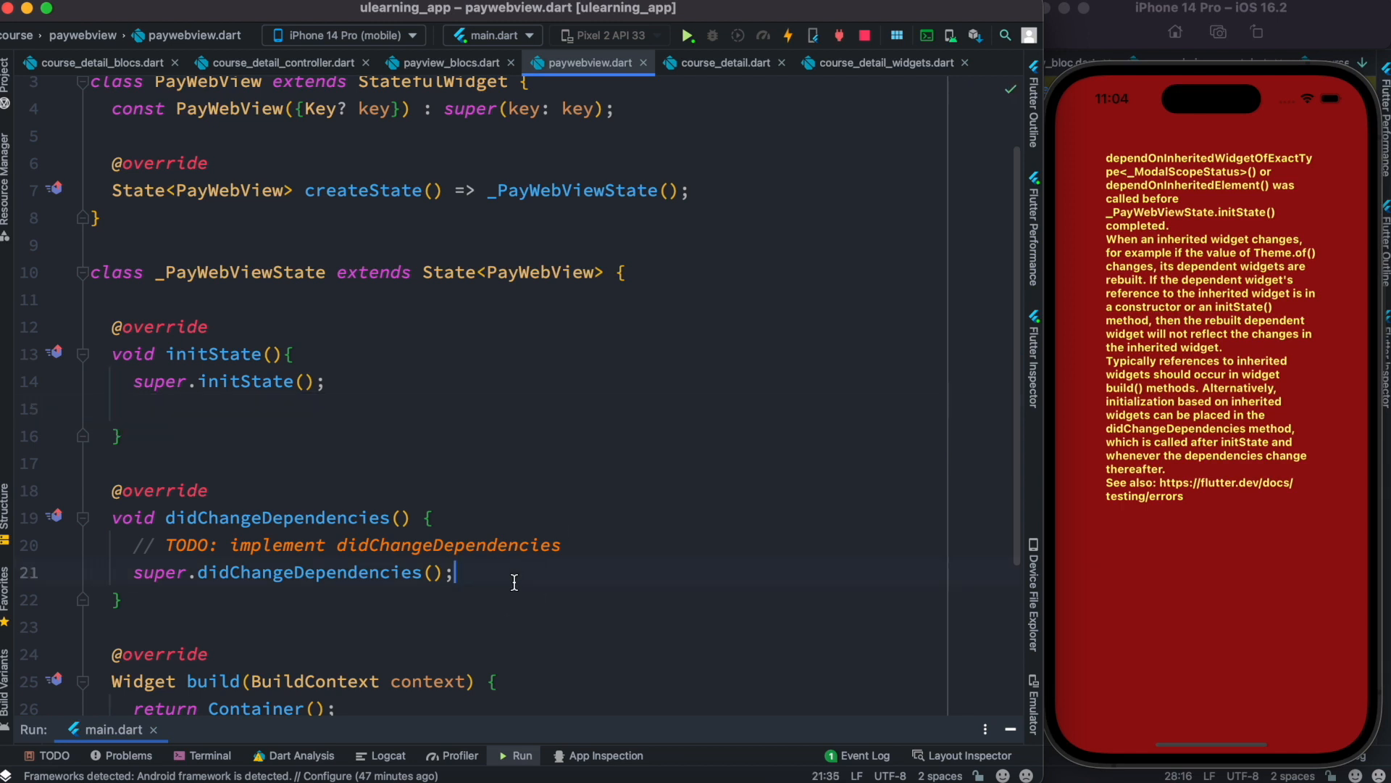
pyautogui.write('final args = ModalRoute.of(context)!.settings.arguments as Map;')
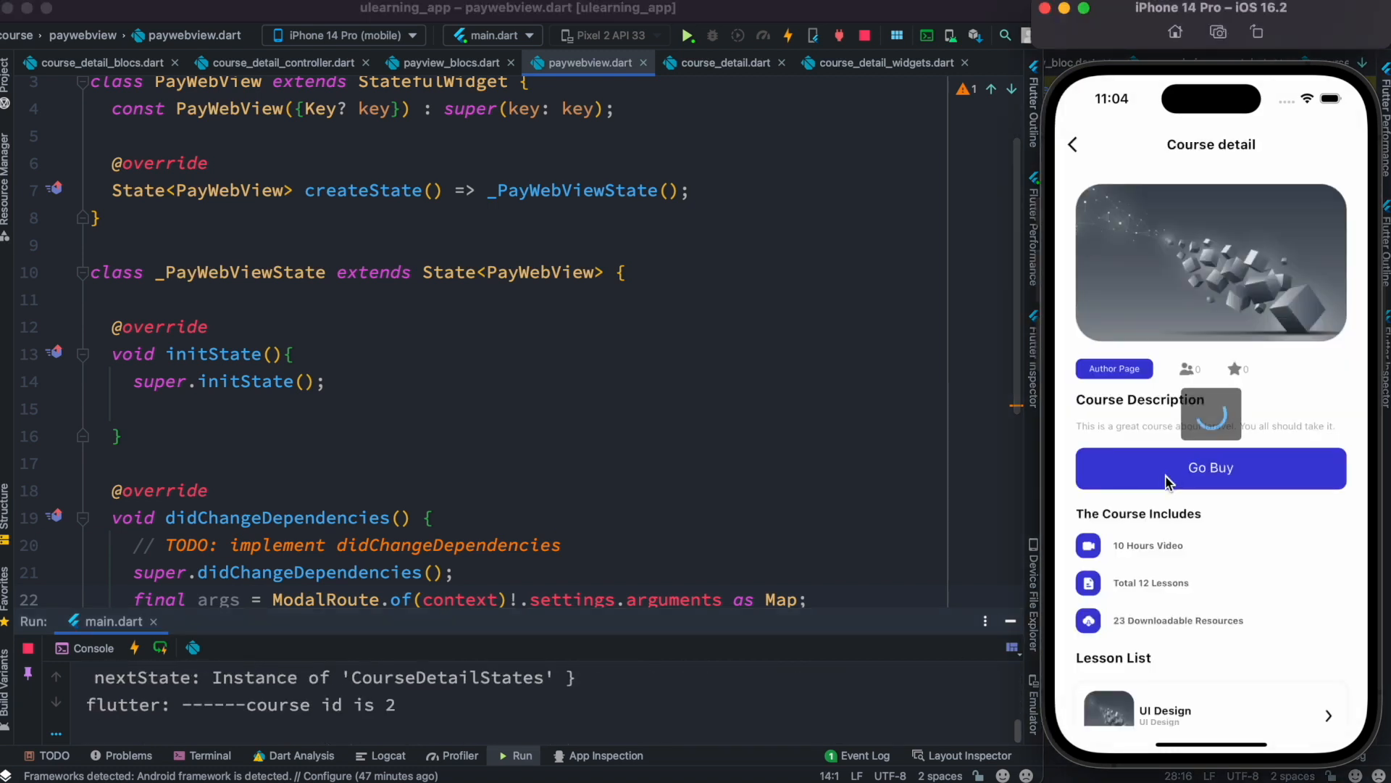
# Insert an empty line after the args line inside didChangeDependencies.
pyautogui.scroll(-3)
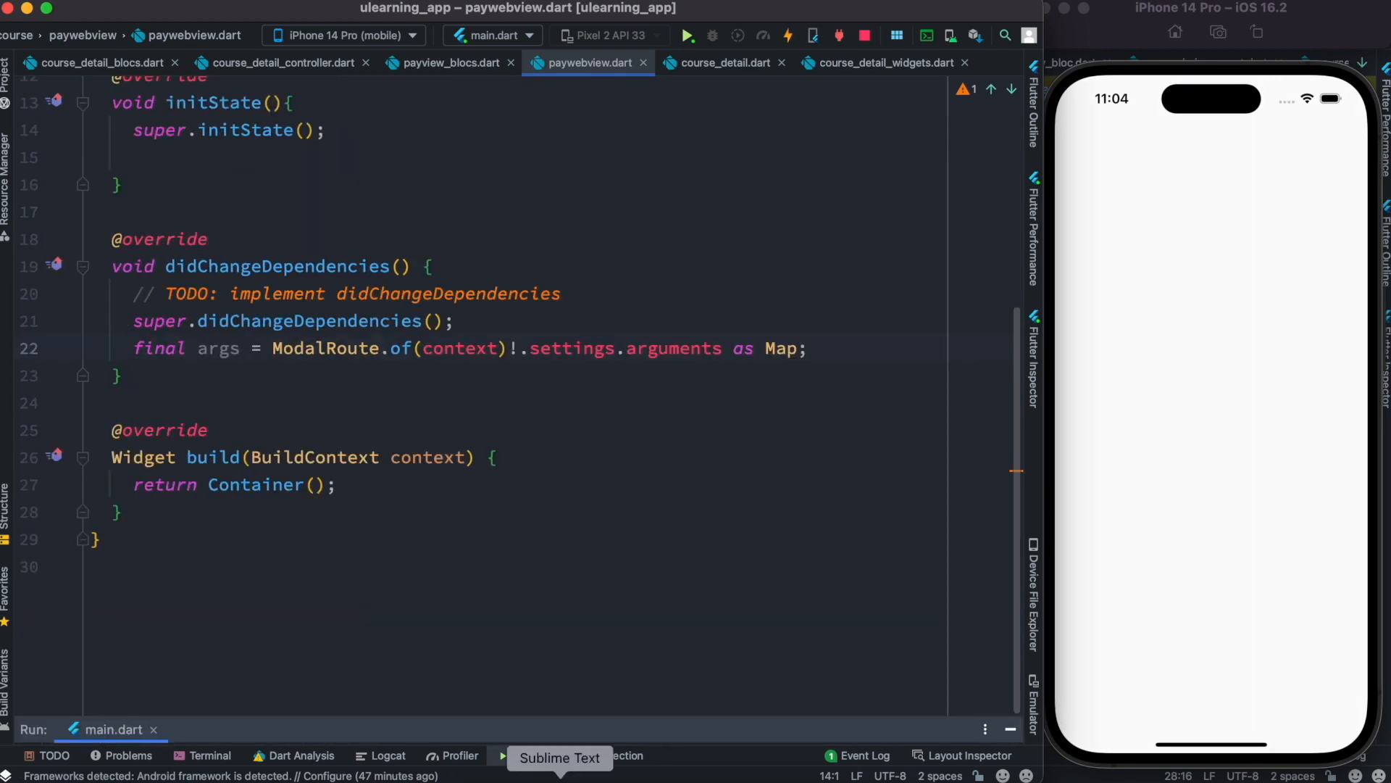
pyautogui.click(492, 301)
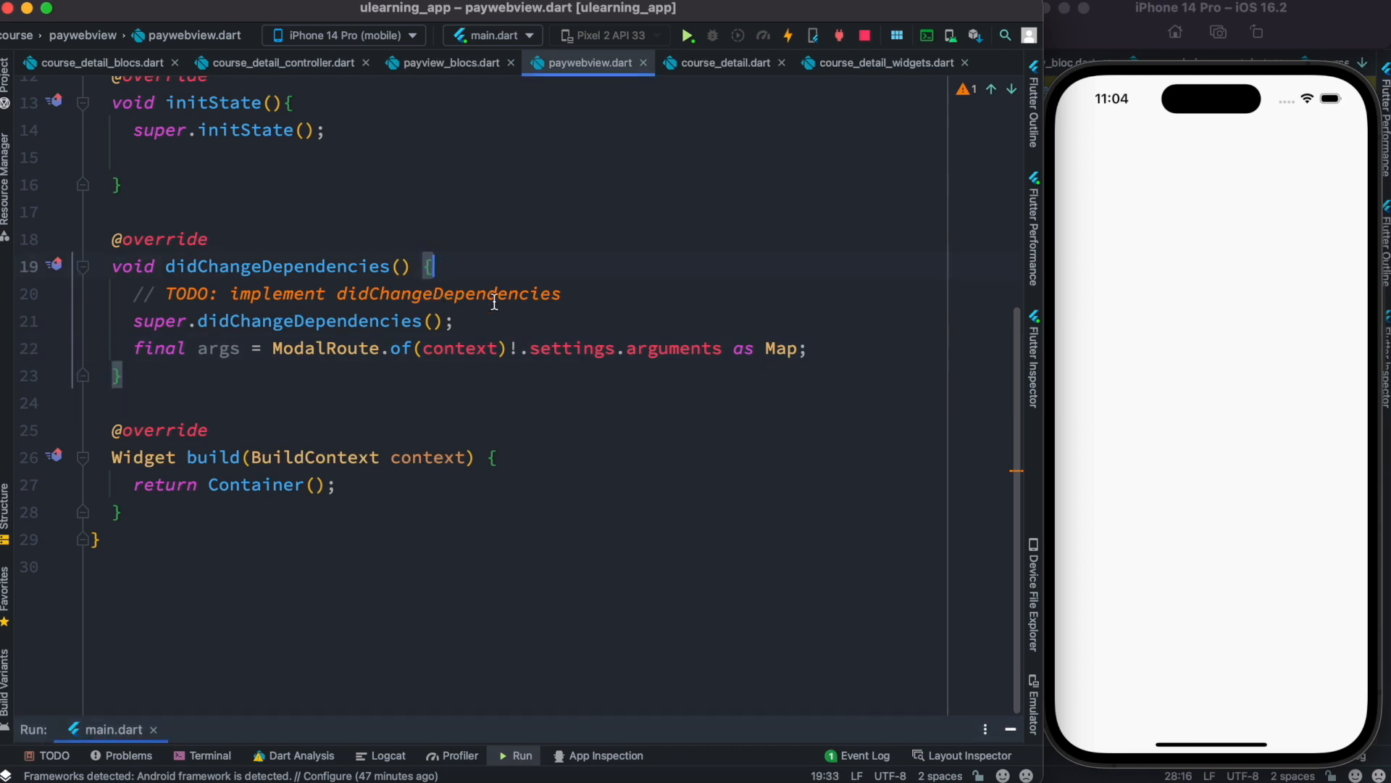
pyautogui.moveTo(444, 365)
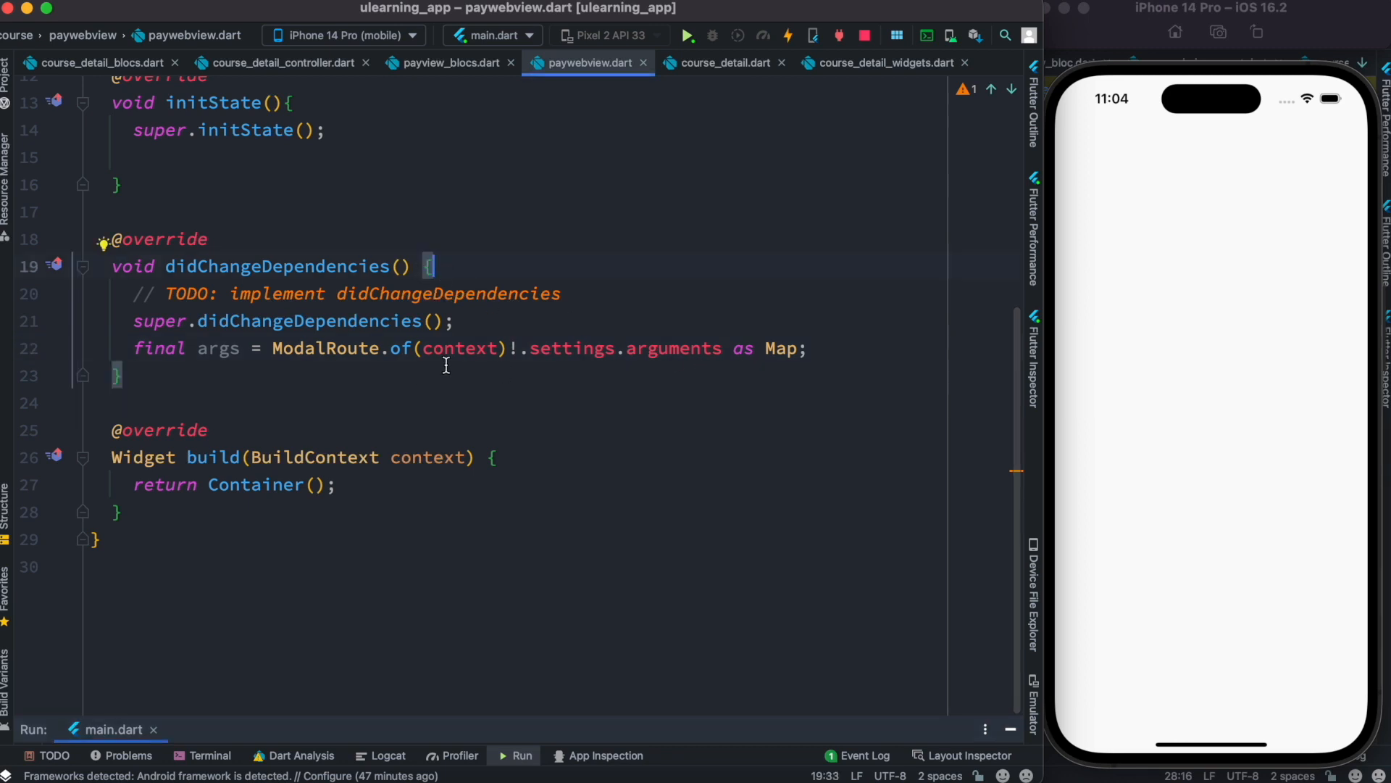
pyautogui.moveTo(448, 364)
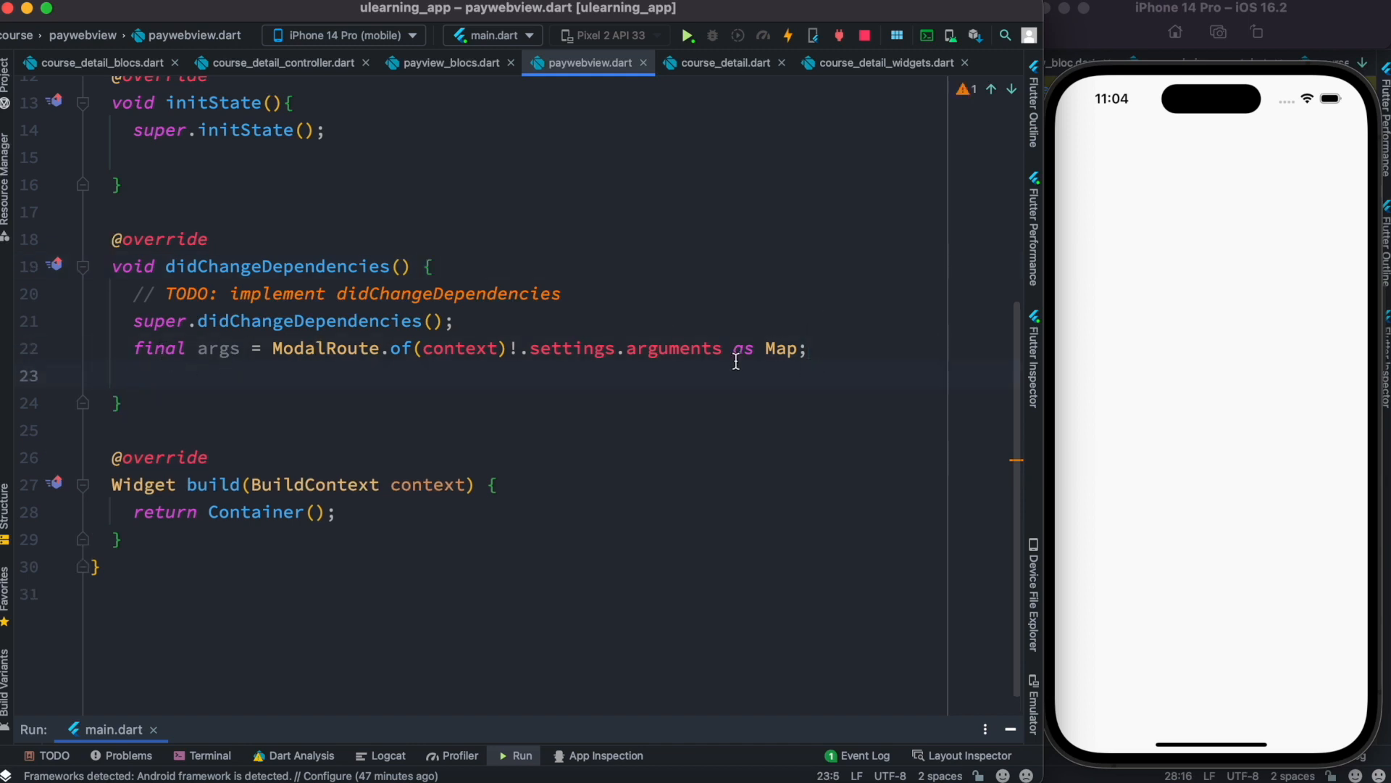
# Write print('------my url is ${args['url']}'); in didChangeDependencies and restart.
pyautogui.doubleClick(460, 348)
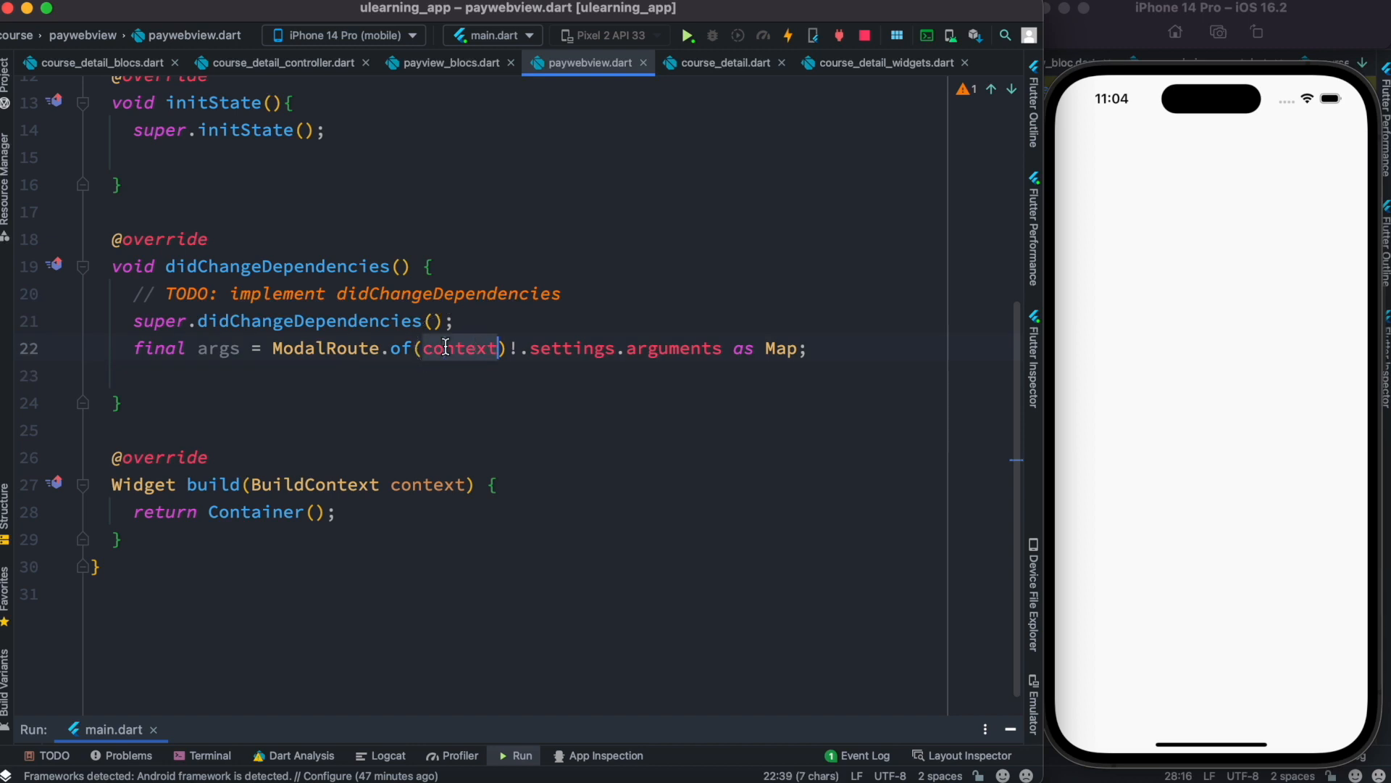
pyautogui.write("print('------my url i")
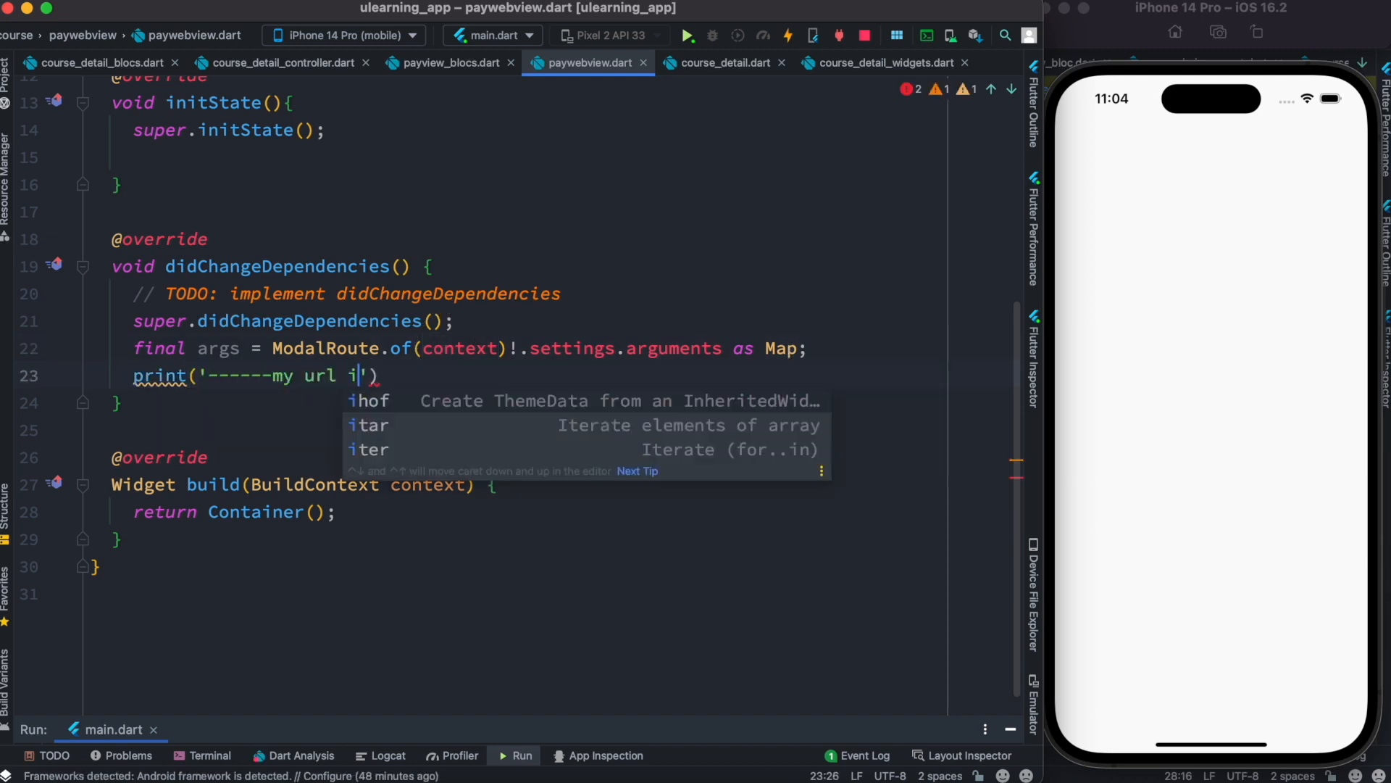
pyautogui.write('s ${a}')
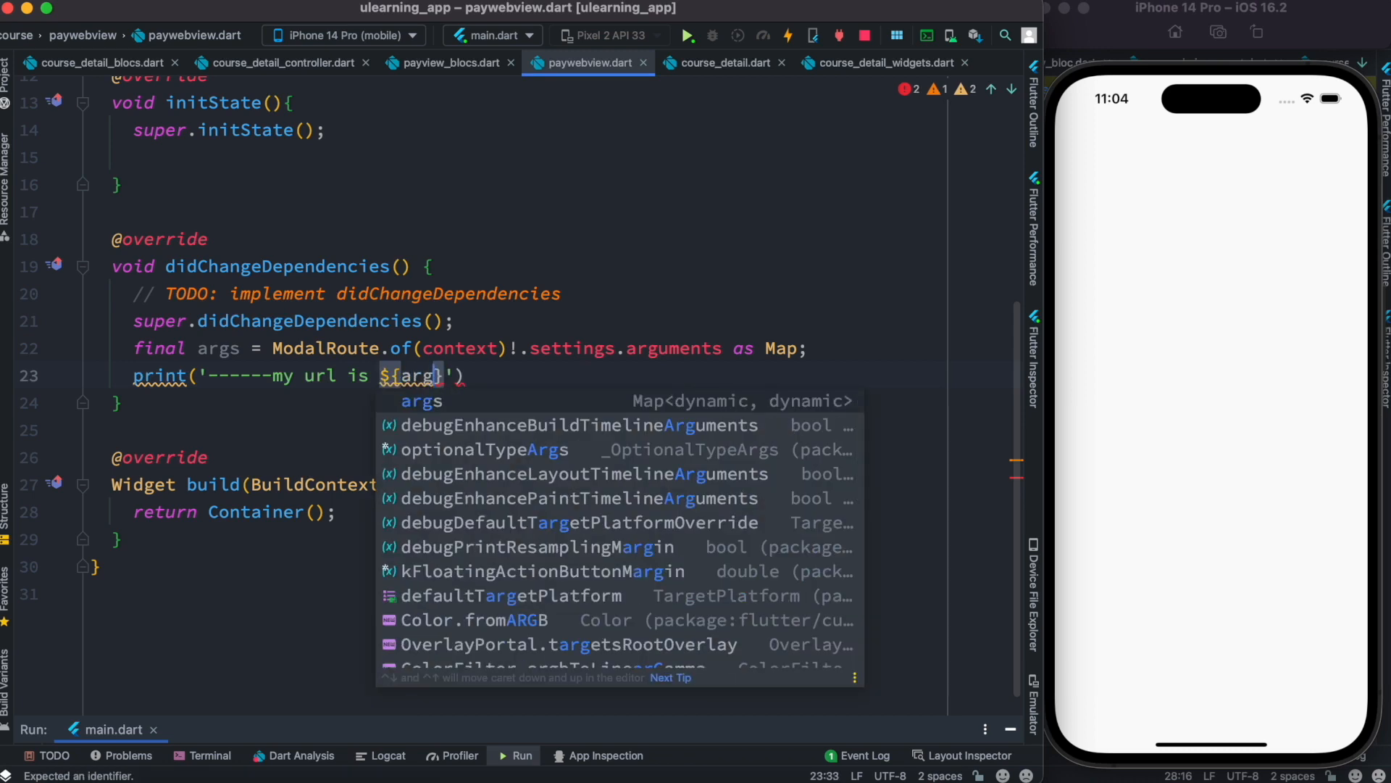
pyautogui.write("['url']")
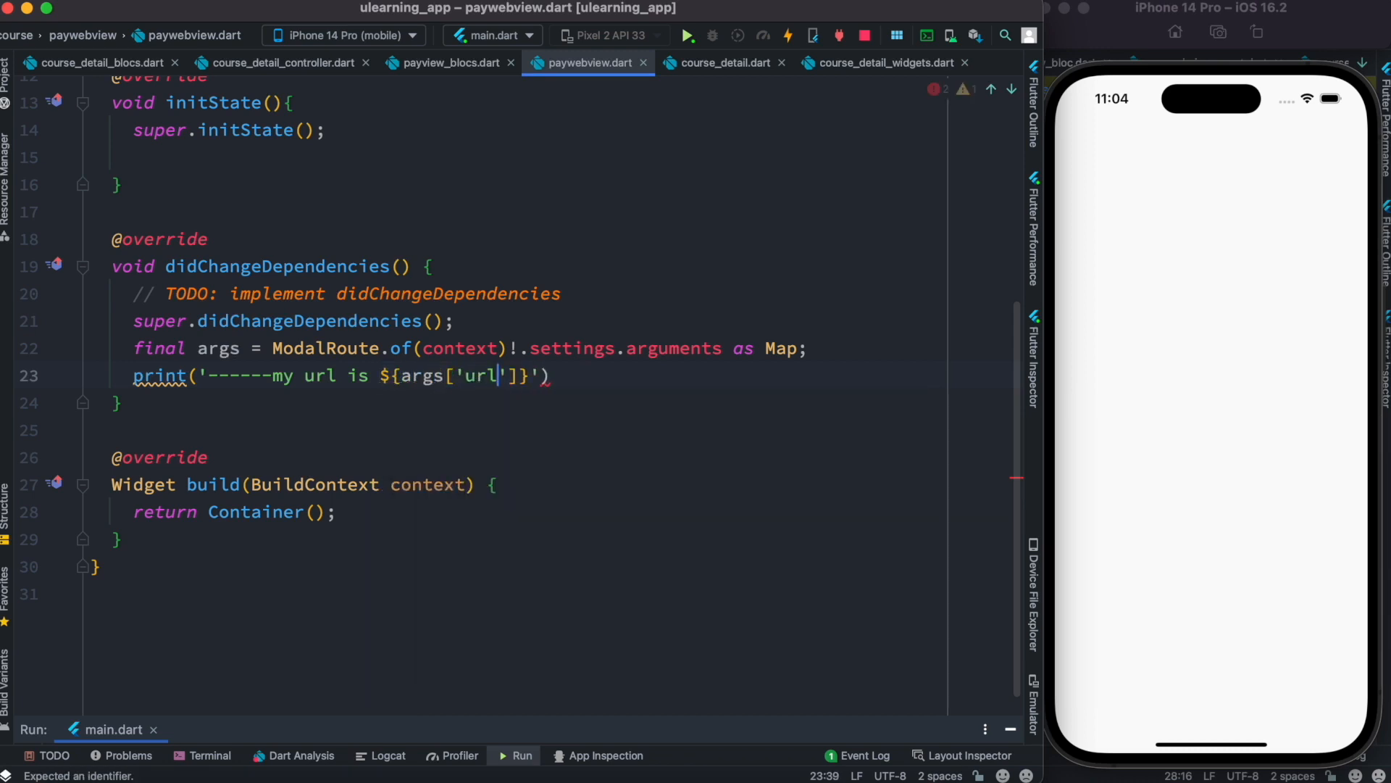
pyautogui.write(';')
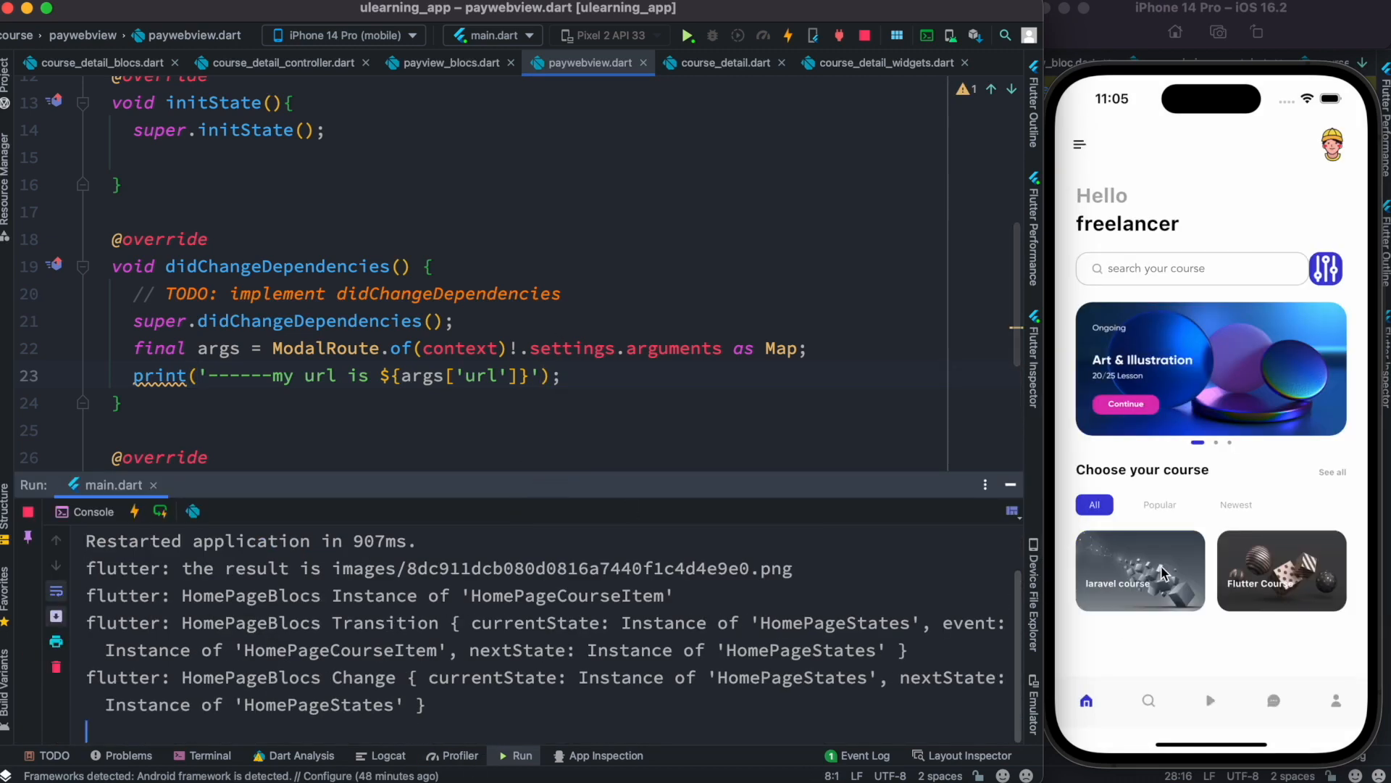
# Tap the laravel course and Go Buy so the console prints the Stripe checkout URL.
pyautogui.click(1139, 571)
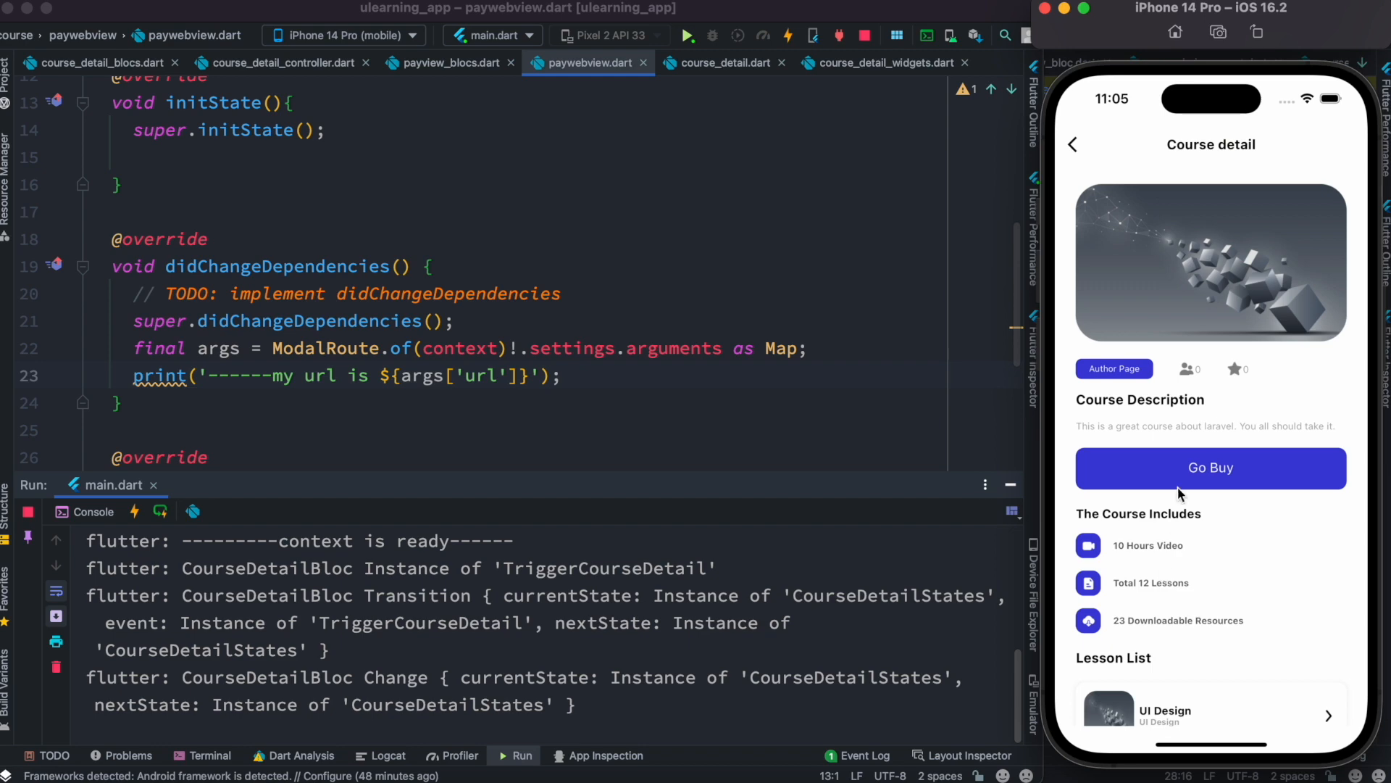
pyautogui.click(1209, 468)
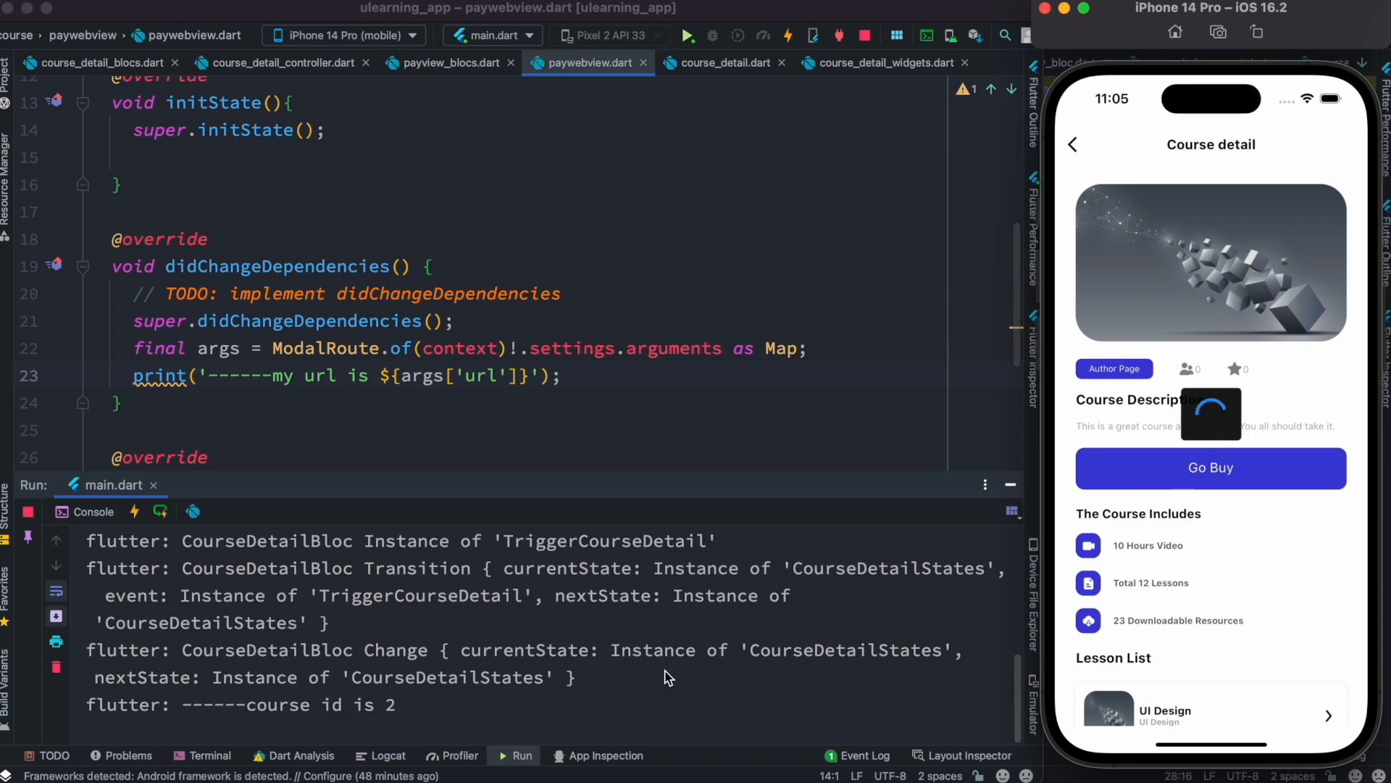
pyautogui.click(1208, 469)
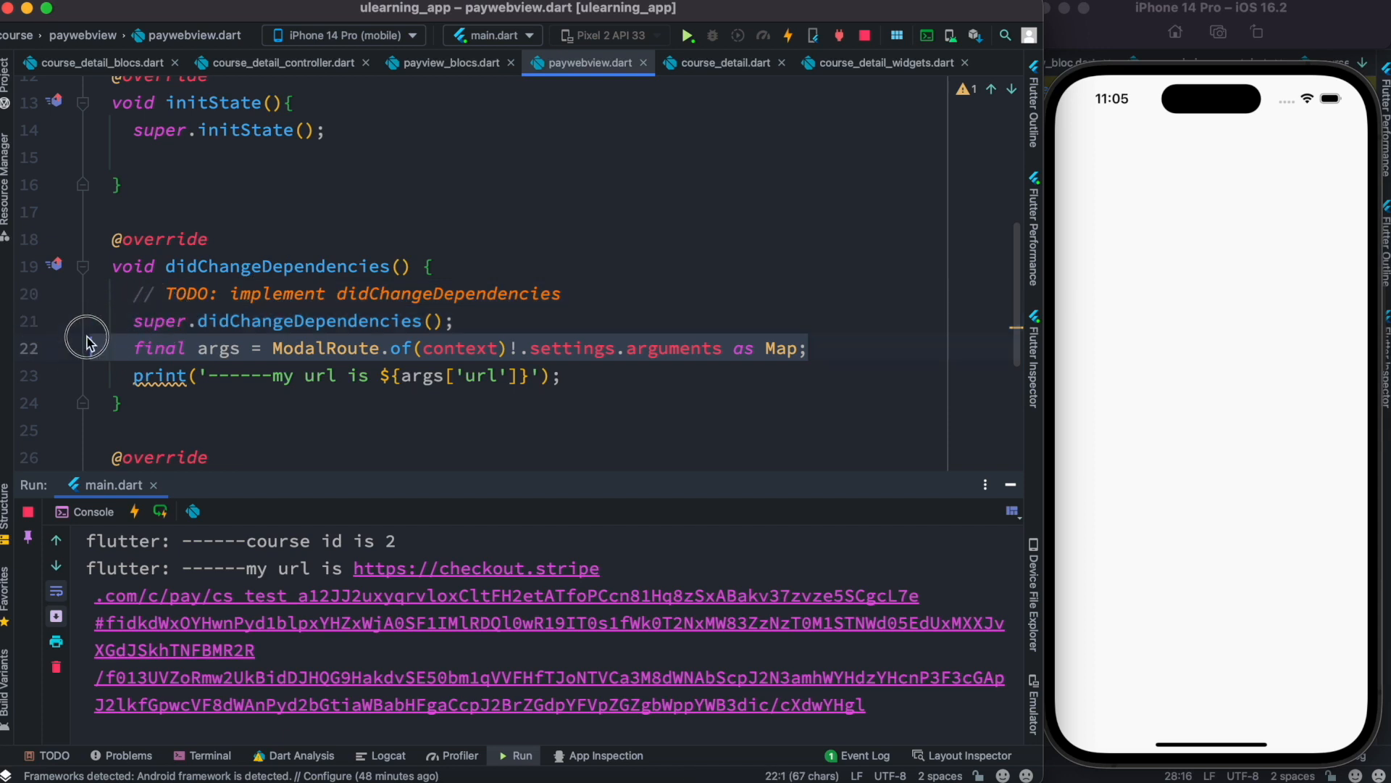
pyautogui.click(143, 401)
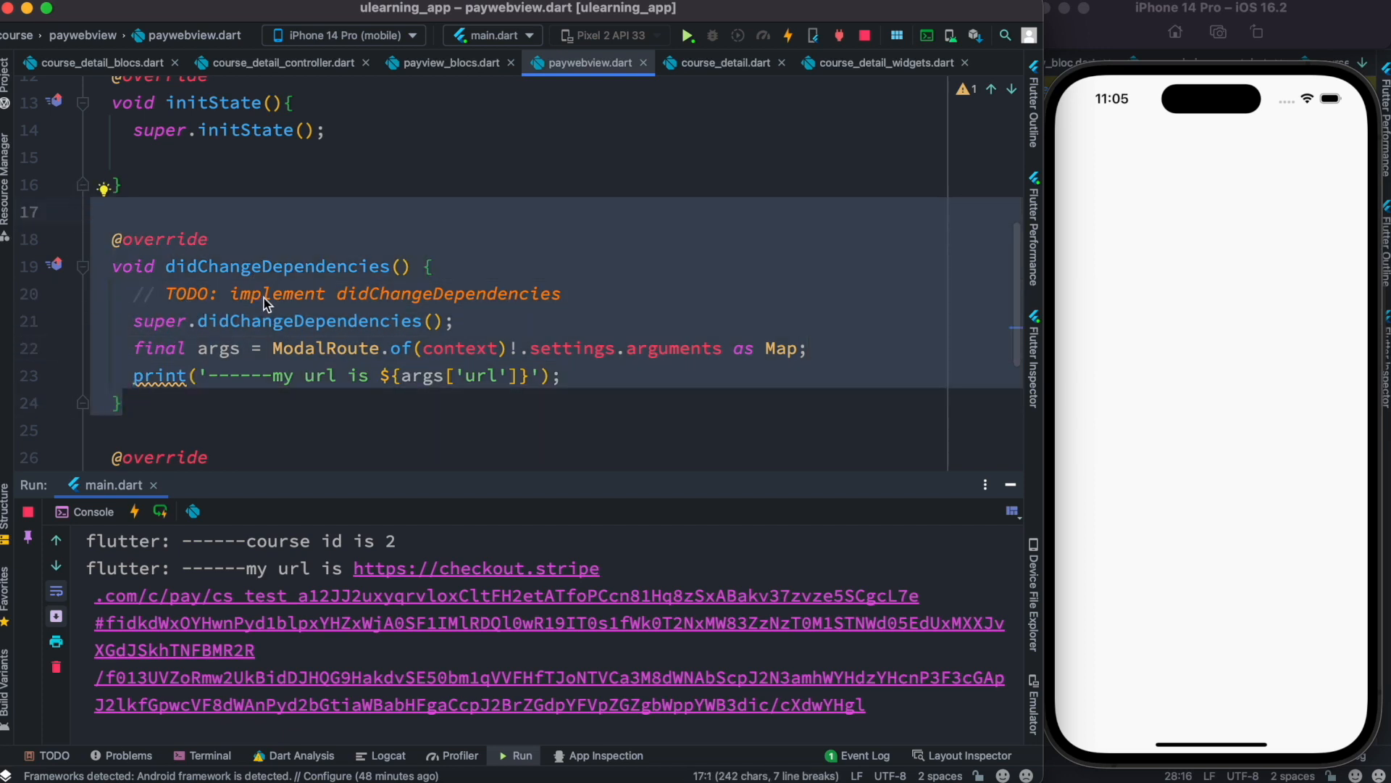
pyautogui.moveTo(453, 406)
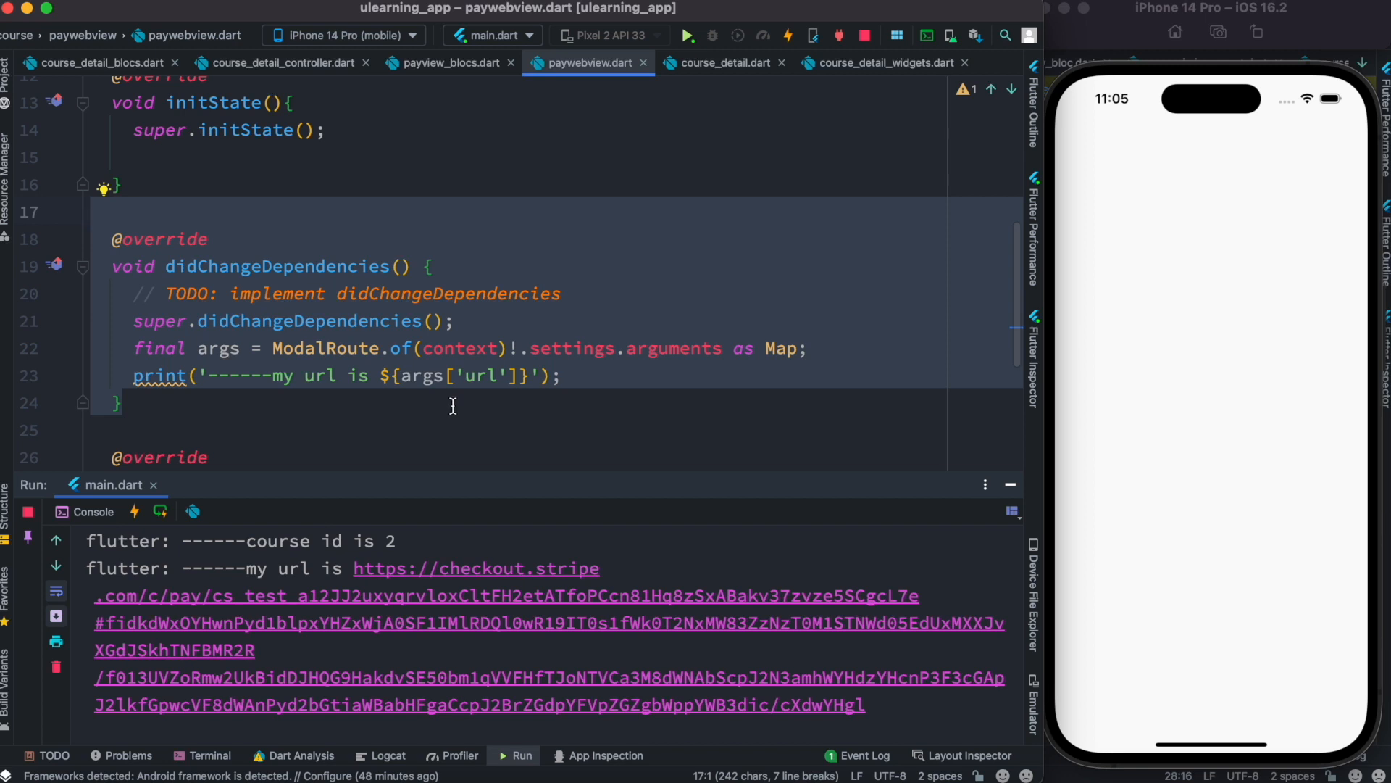
pyautogui.moveTo(722, 367)
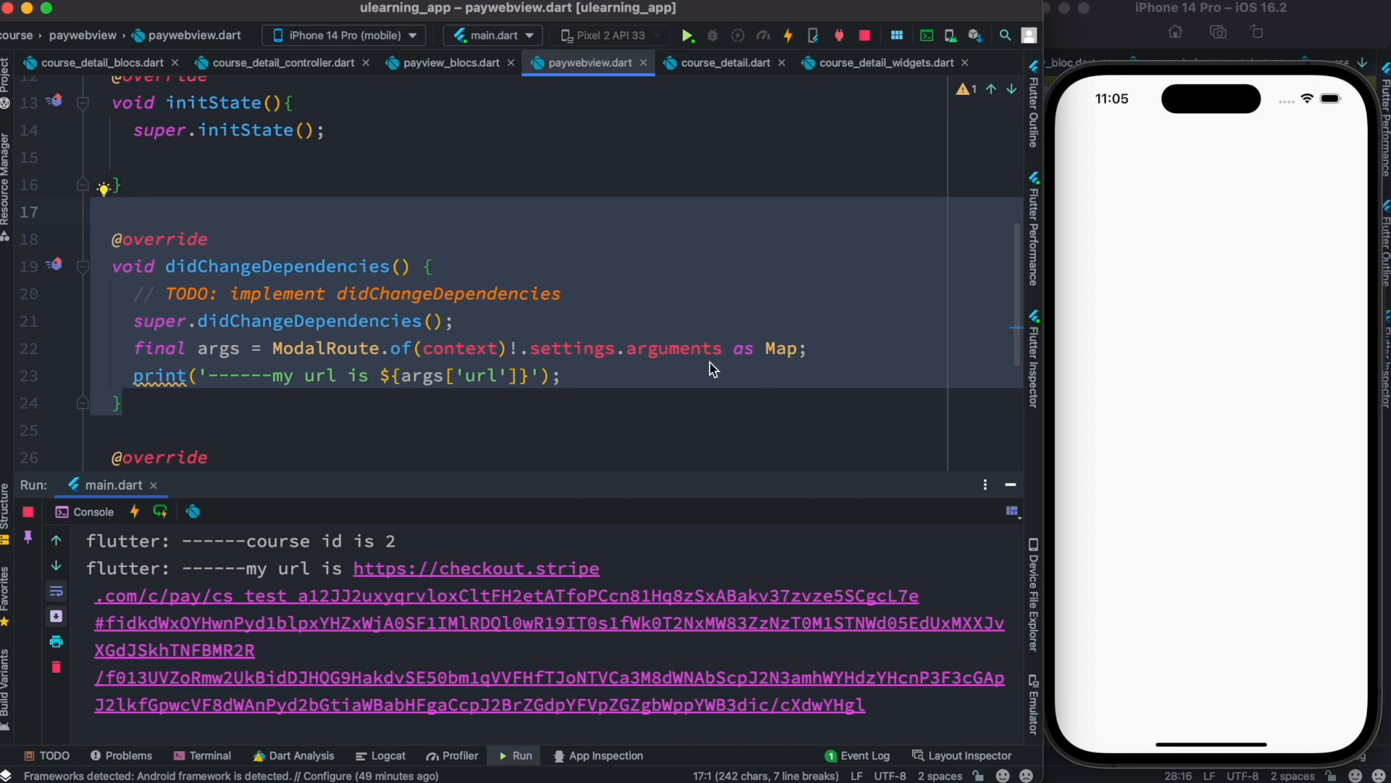
pyautogui.moveTo(626, 348)
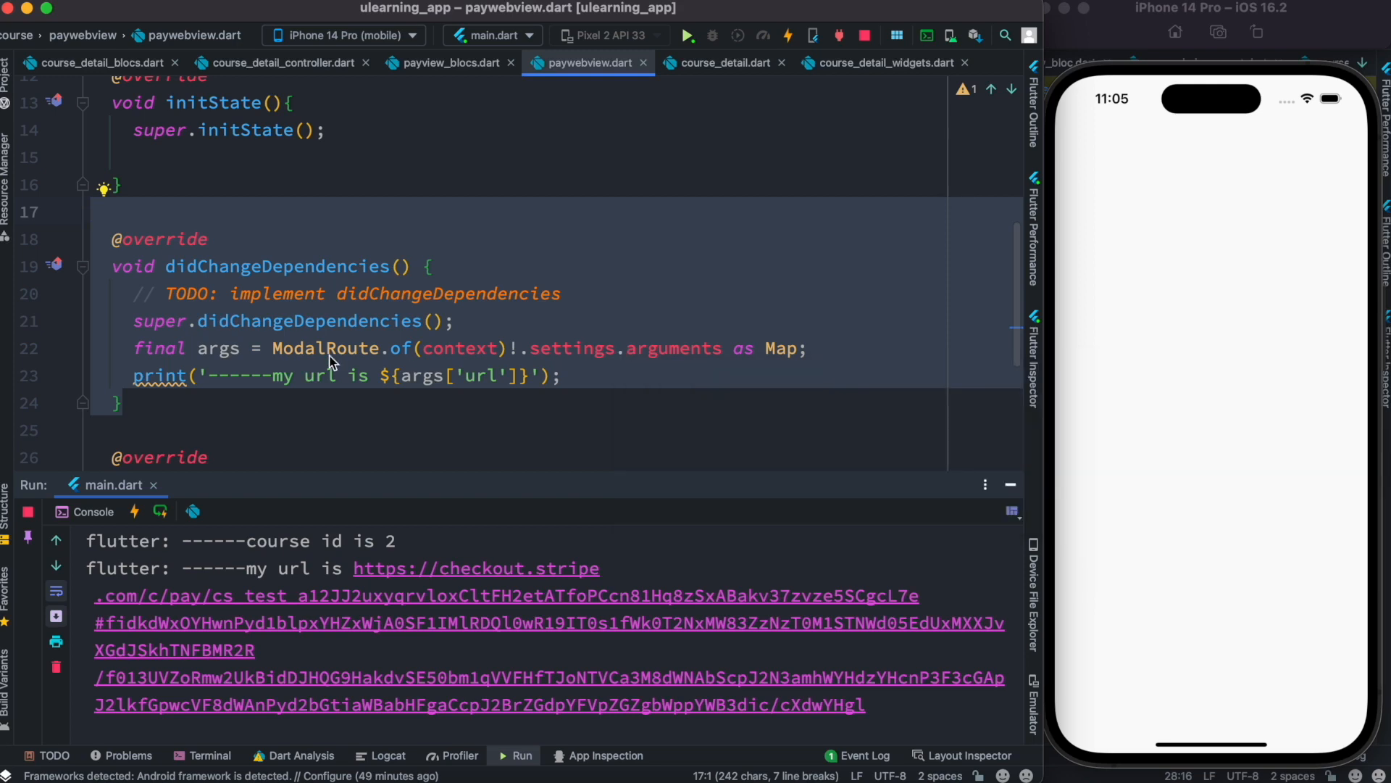
pyautogui.moveTo(468, 480)
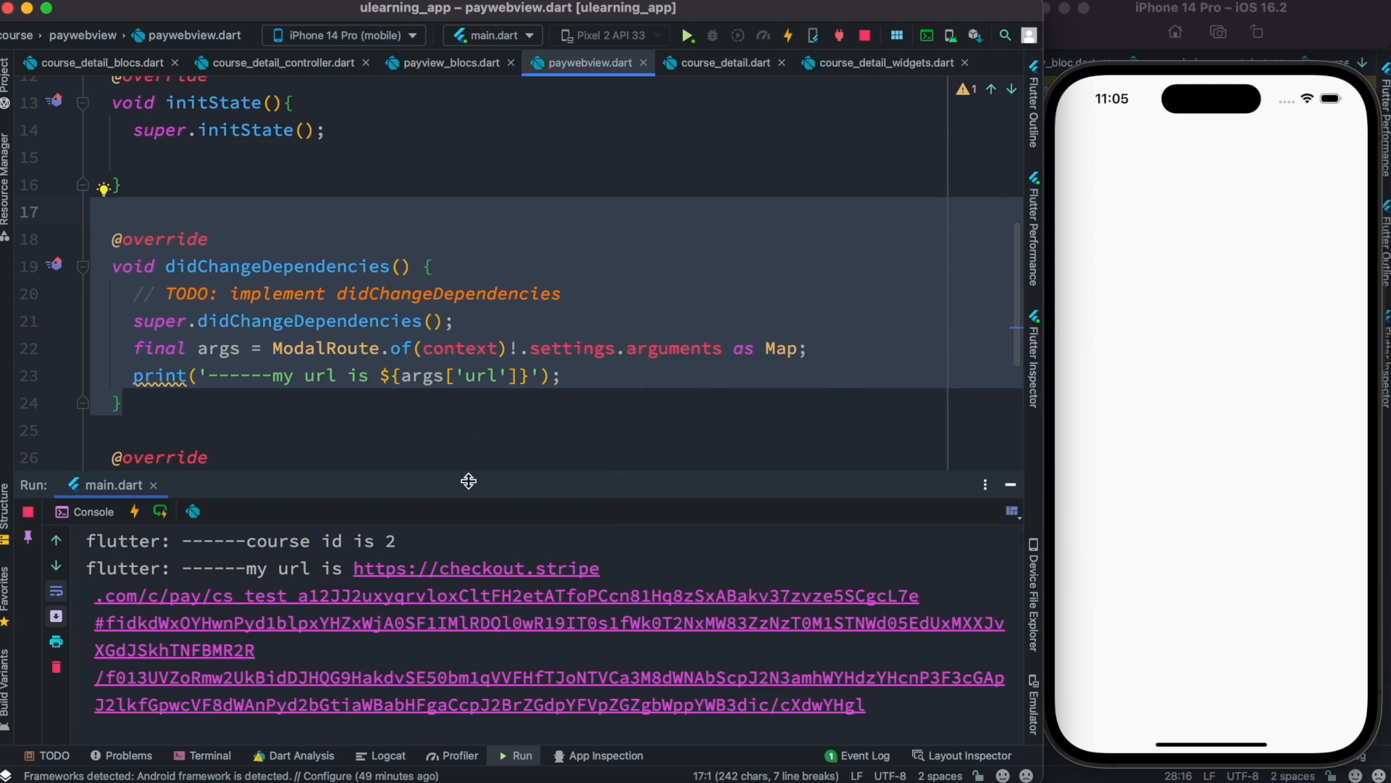